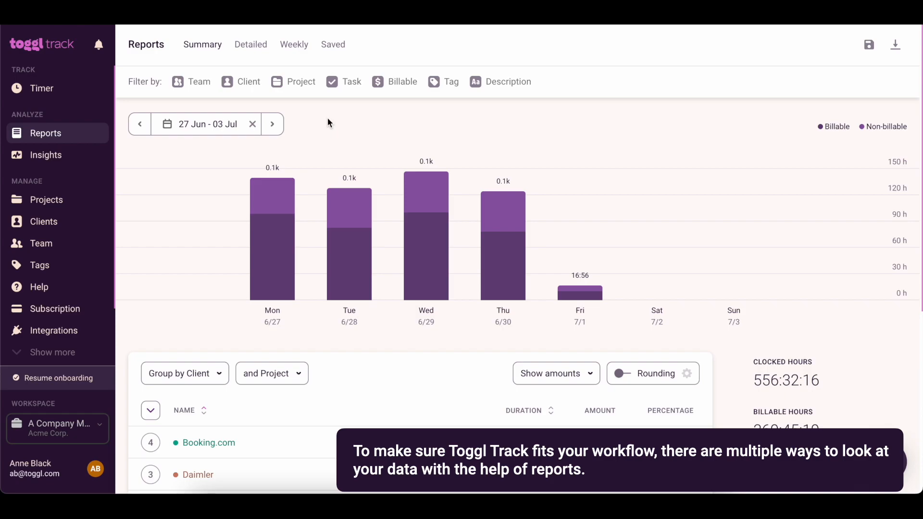
# - Filter the summary to Project X (Uber), billable entries, and a team group matching 'deve'
pyautogui.click(300, 81)
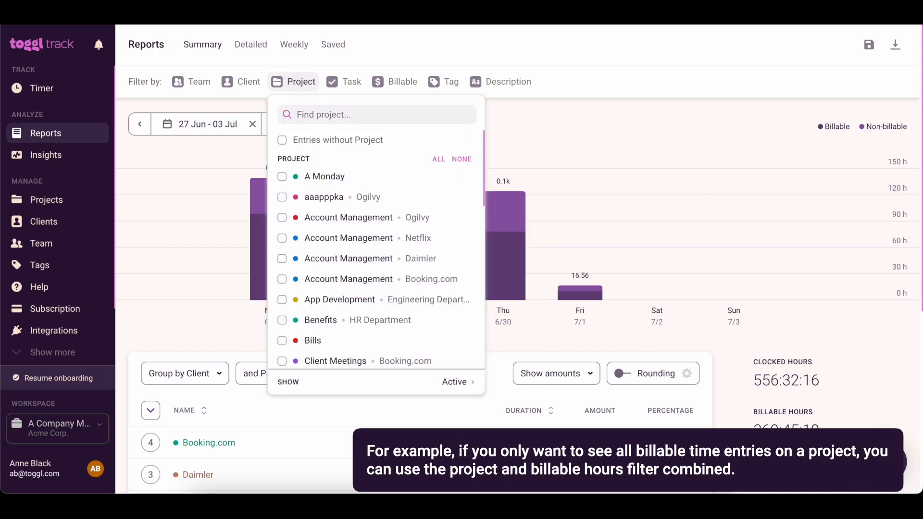
pyautogui.write('project')
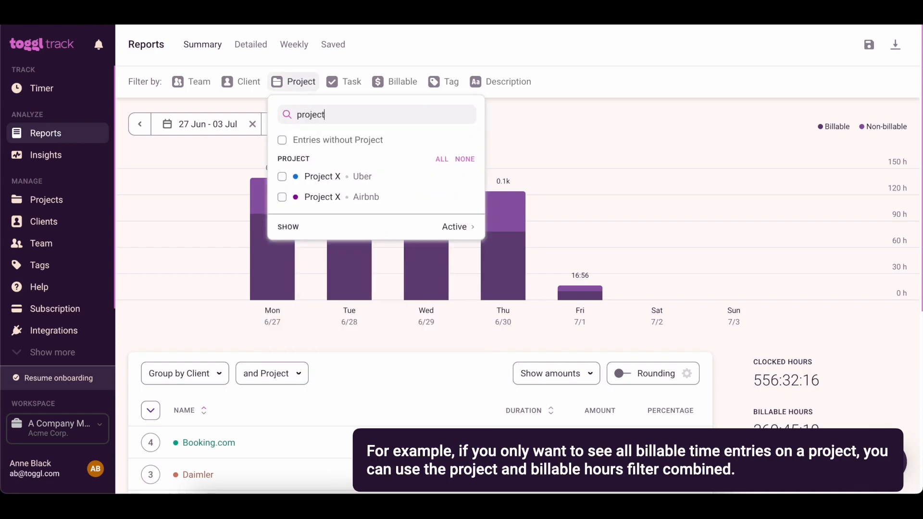
pyautogui.click(282, 176)
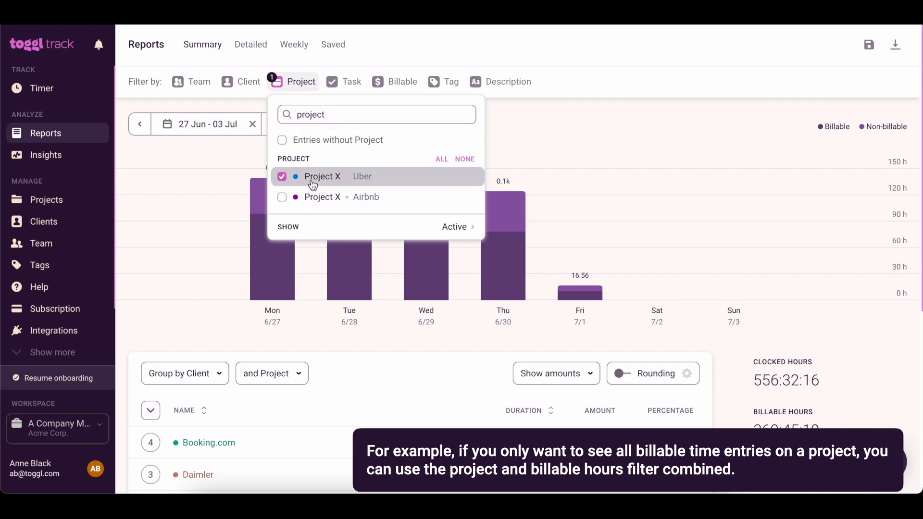
pyautogui.click(403, 81)
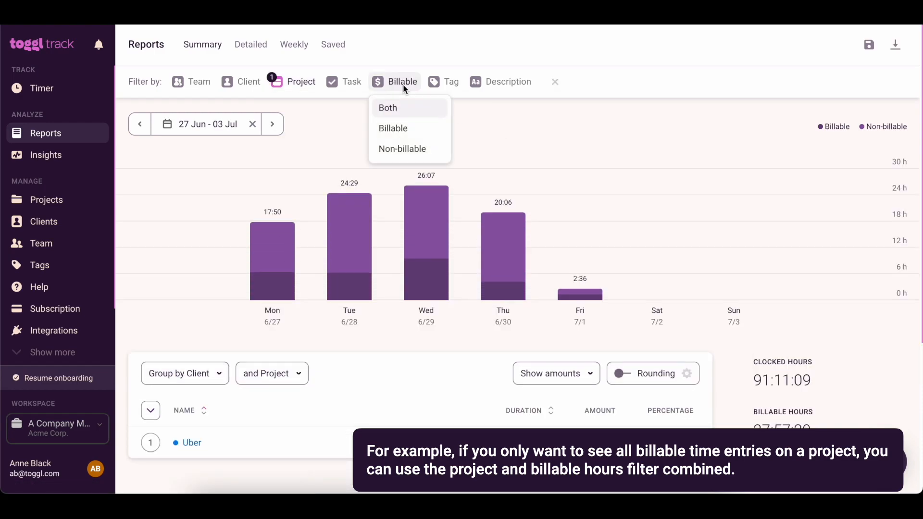
pyautogui.click(392, 128)
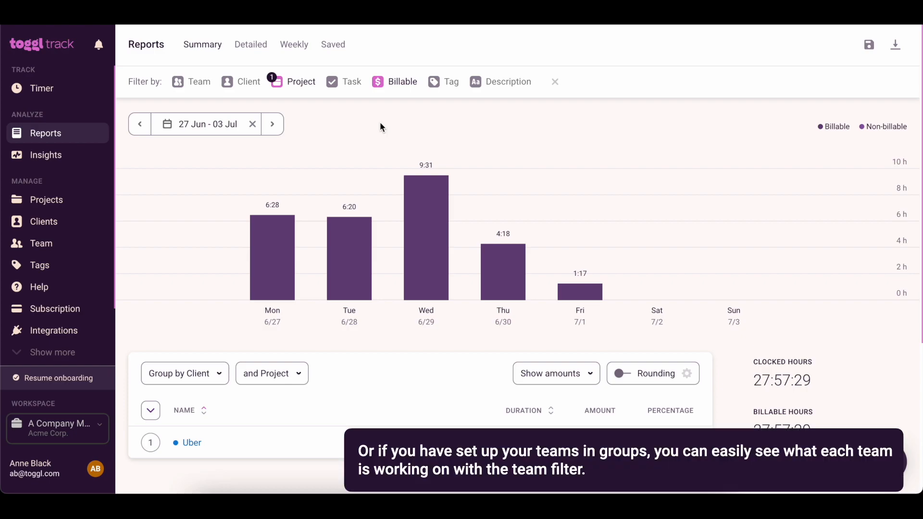
pyautogui.click(198, 81)
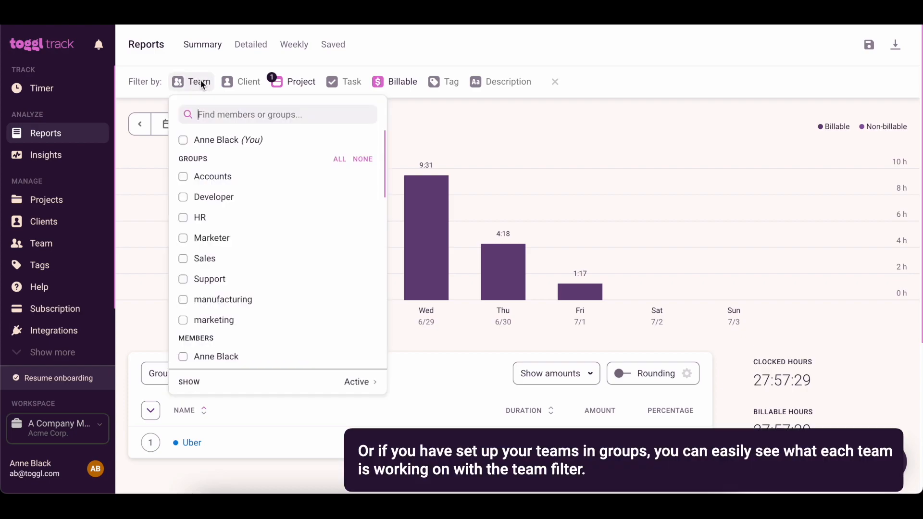
pyautogui.write('deve')
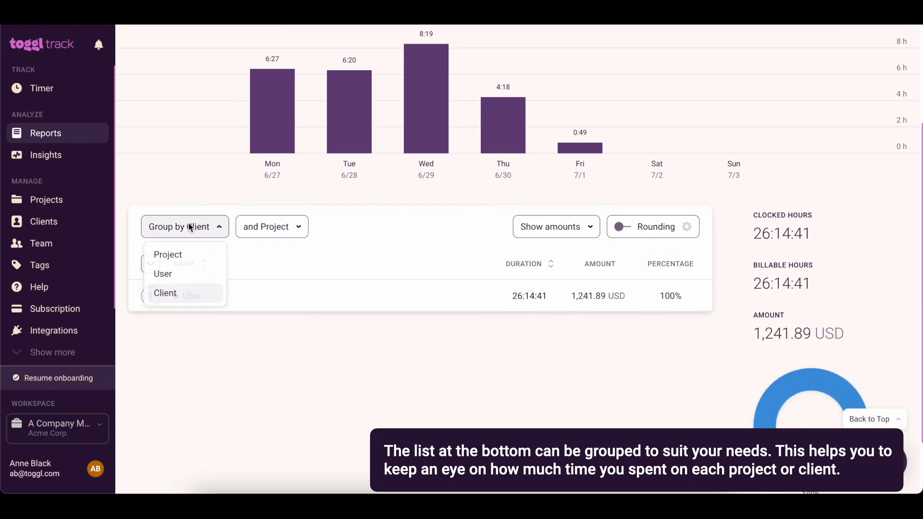
pyautogui.moveTo(163, 273)
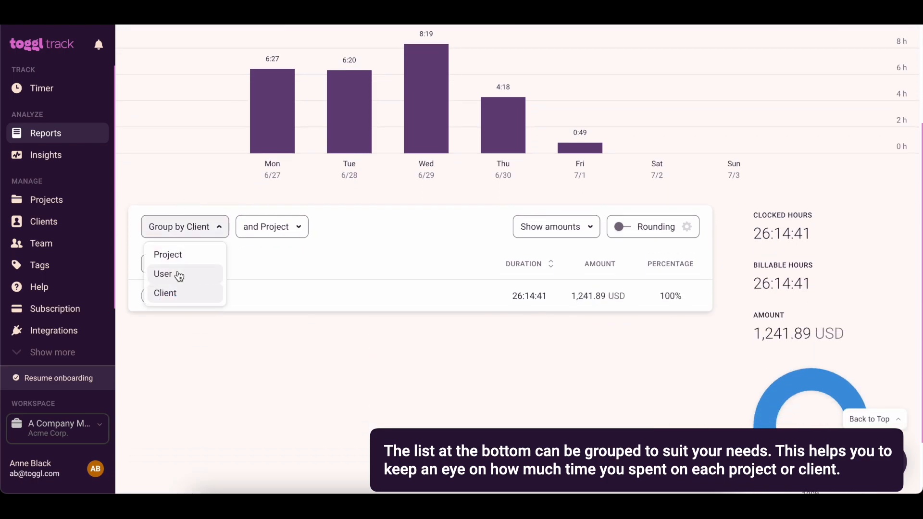
# - Group the summary list by User with Task as the sub-grouping
pyautogui.click(163, 273)
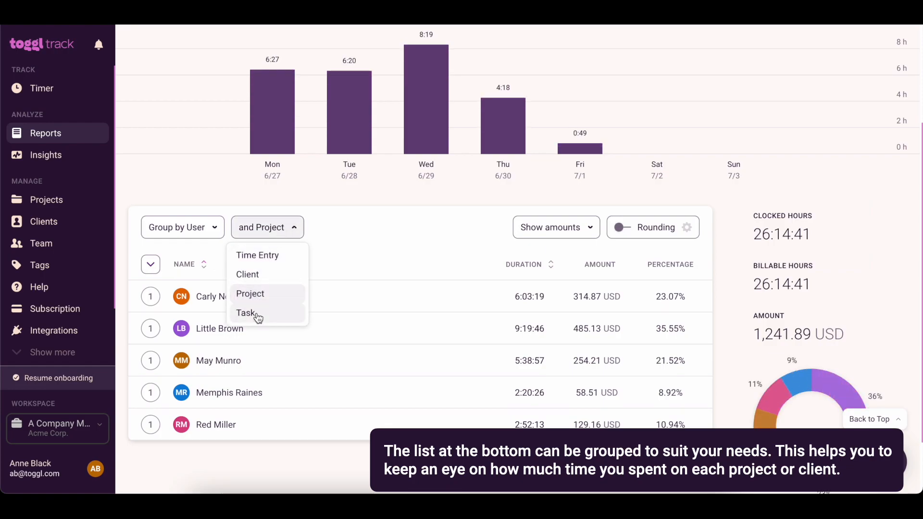
pyautogui.click(247, 312)
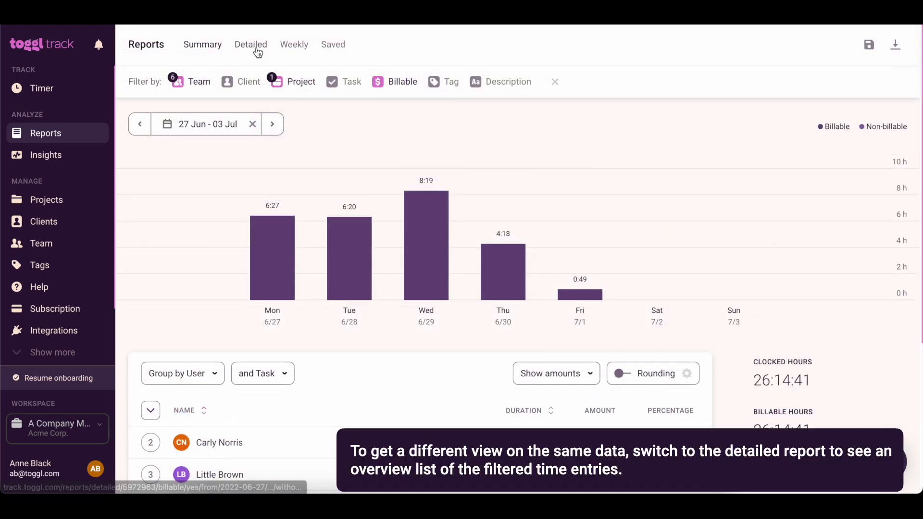
# - Switch to the Detailed report and clear the Team filter
pyautogui.click(250, 44)
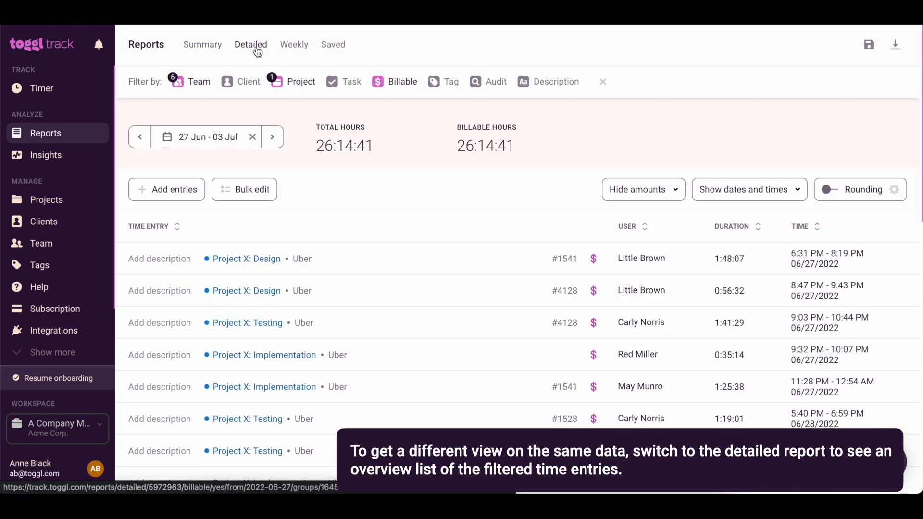
pyautogui.moveTo(248, 81)
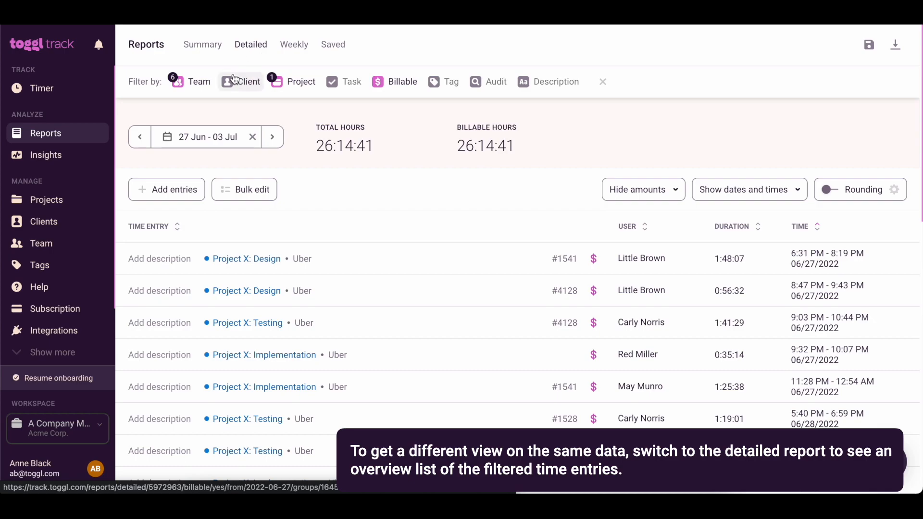
pyautogui.click(198, 82)
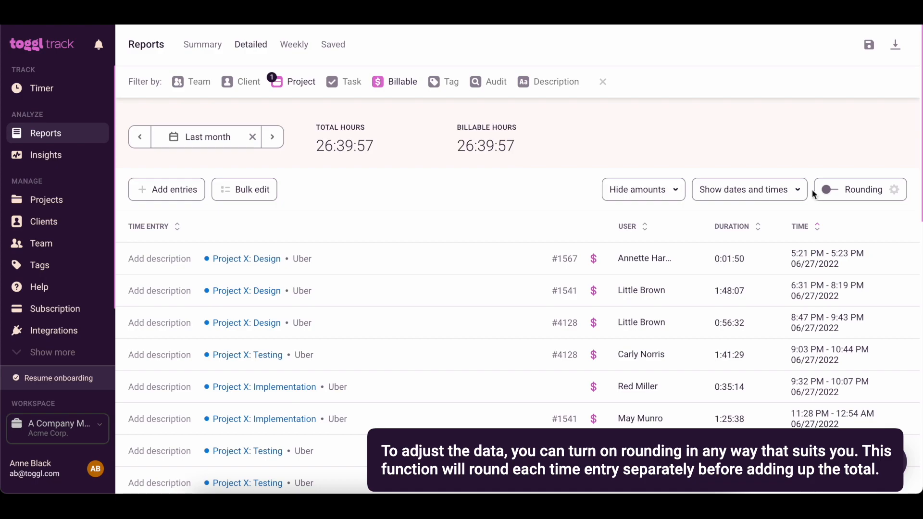
# - Enable rounding of entry durations to the nearest 15 minutes
pyautogui.click(829, 190)
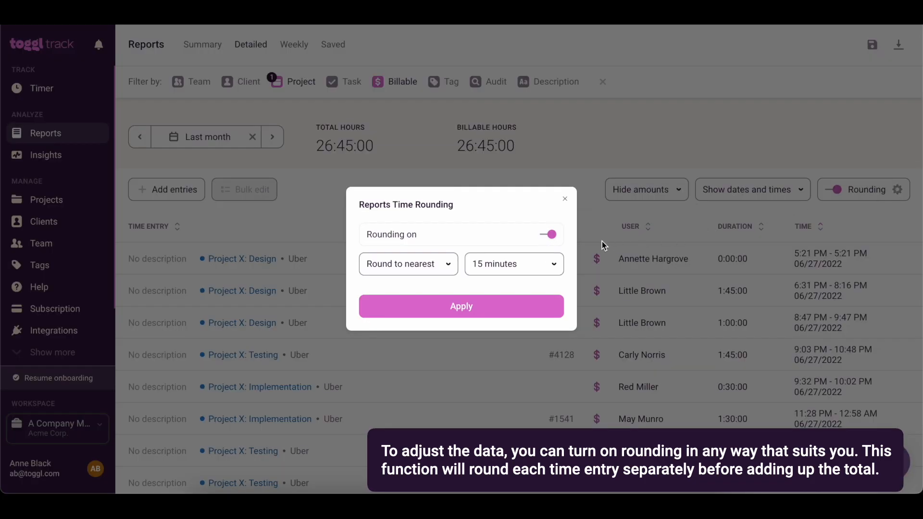
pyautogui.click(513, 264)
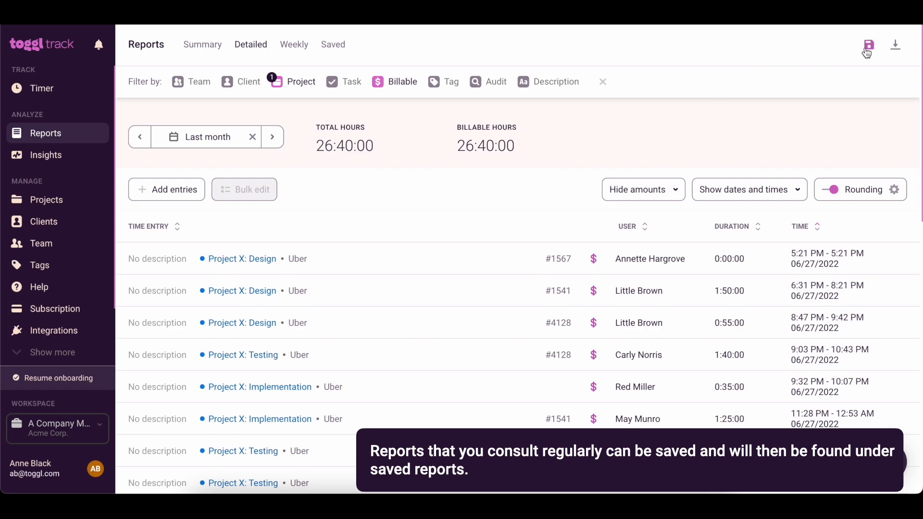
# - Save the report as 'Project X monthly report' with a monthly email schedule
pyautogui.click(867, 44)
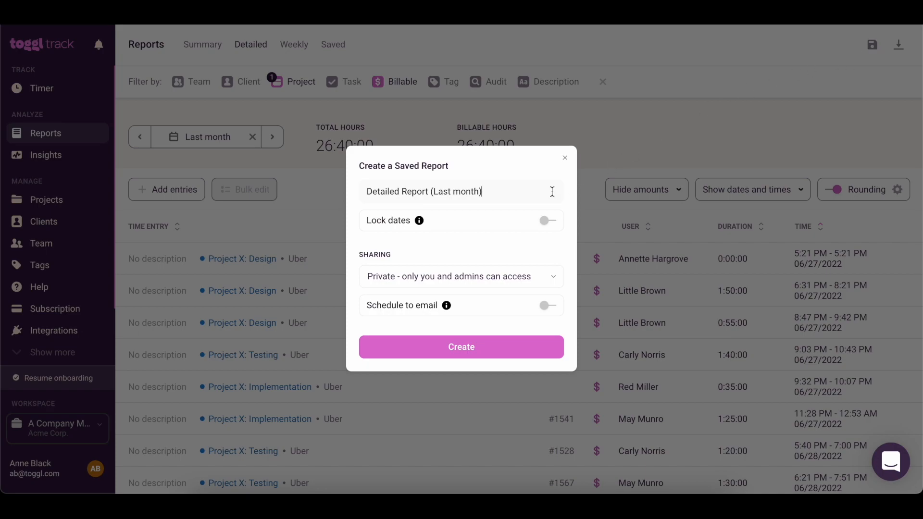
pyautogui.write('Project X monthly report')
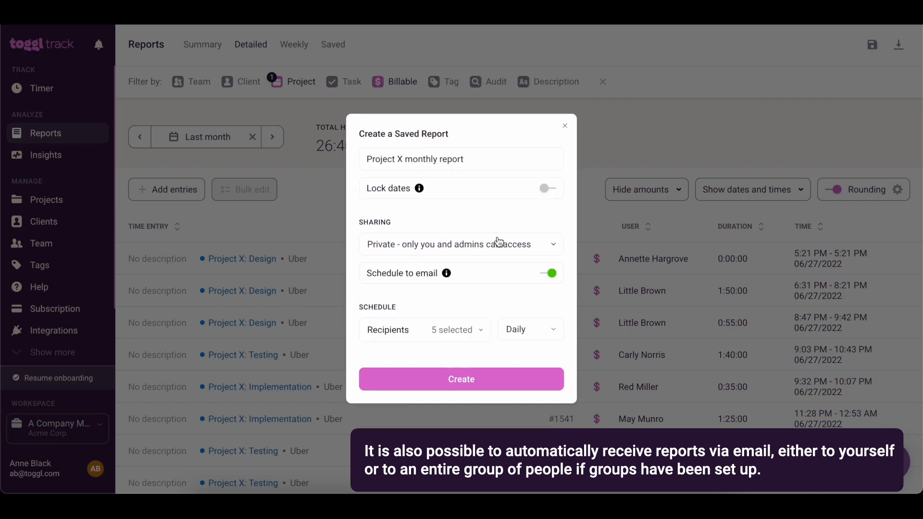
pyautogui.click(528, 329)
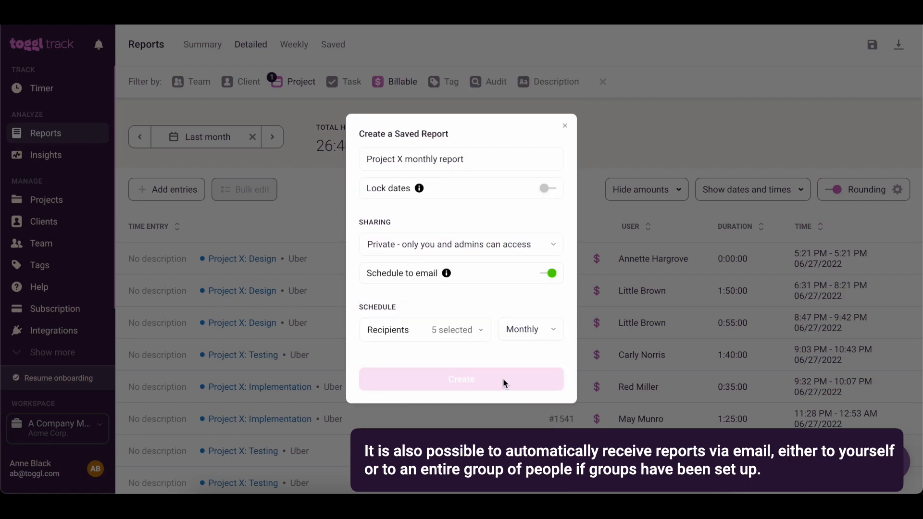
pyautogui.click(461, 380)
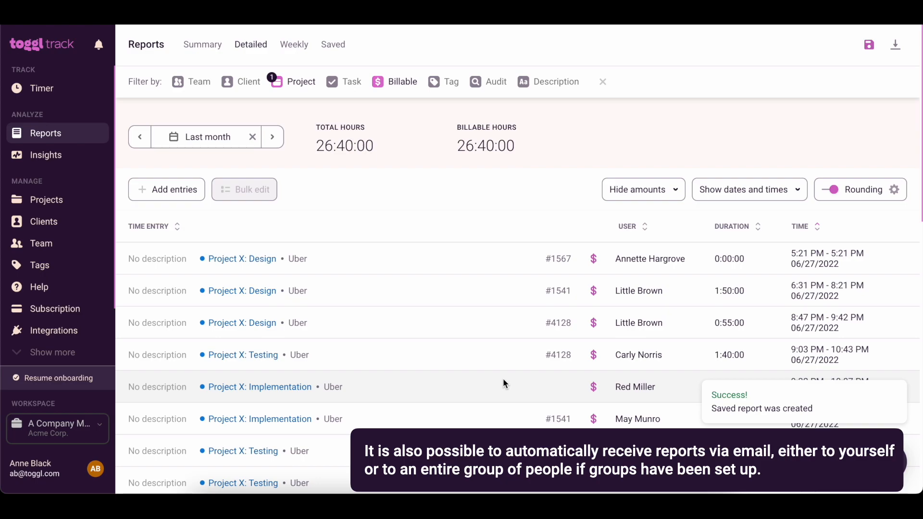